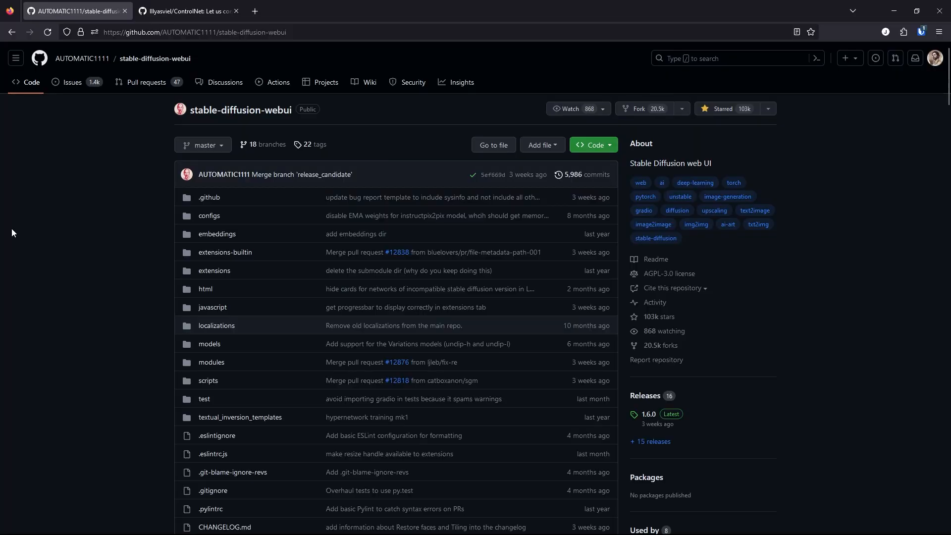
Step: Start downloading v1-5-pruned-emaonly.safetensors from the Stable Diffusion v1.5 Hugging Face page
{"action": "left_click", "coordinate": [185, 11]}
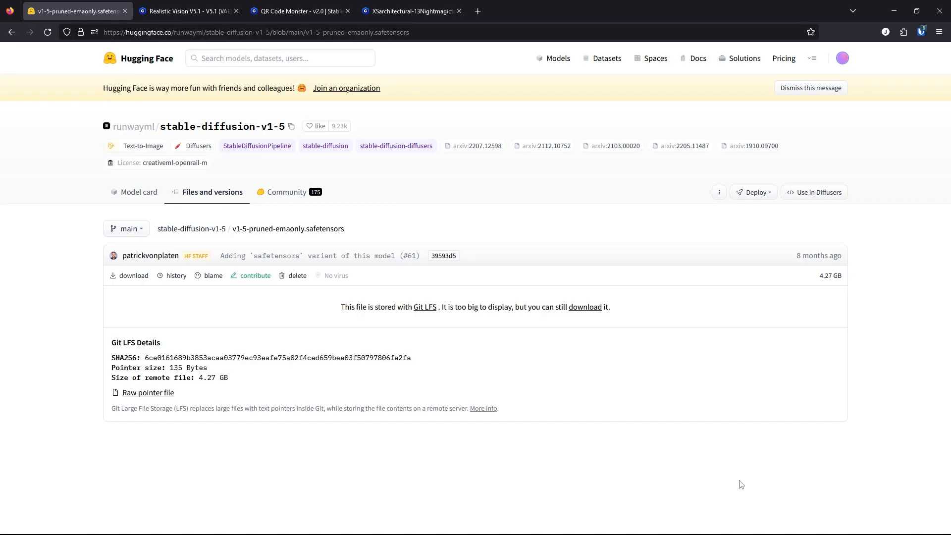
{"action": "mouse_move", "coordinate": [129, 286]}
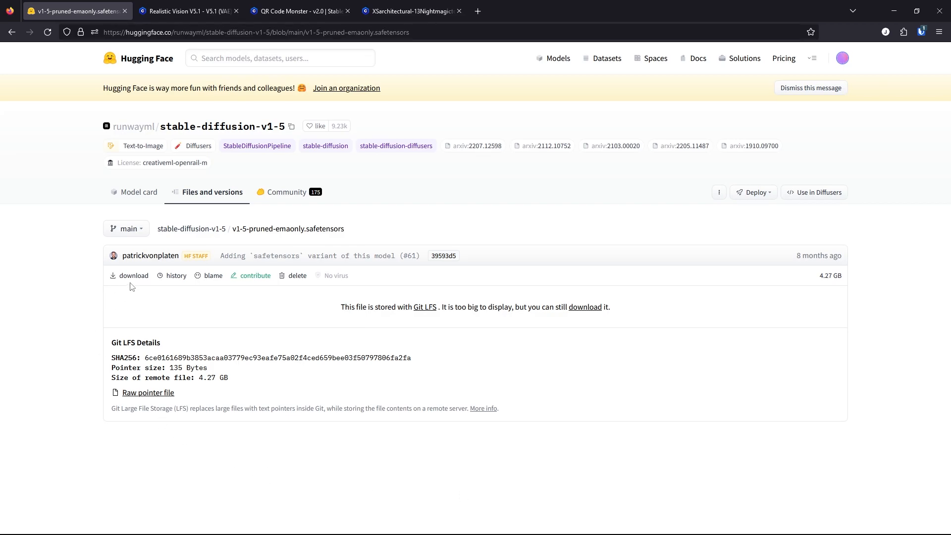
{"action": "left_click", "coordinate": [585, 307]}
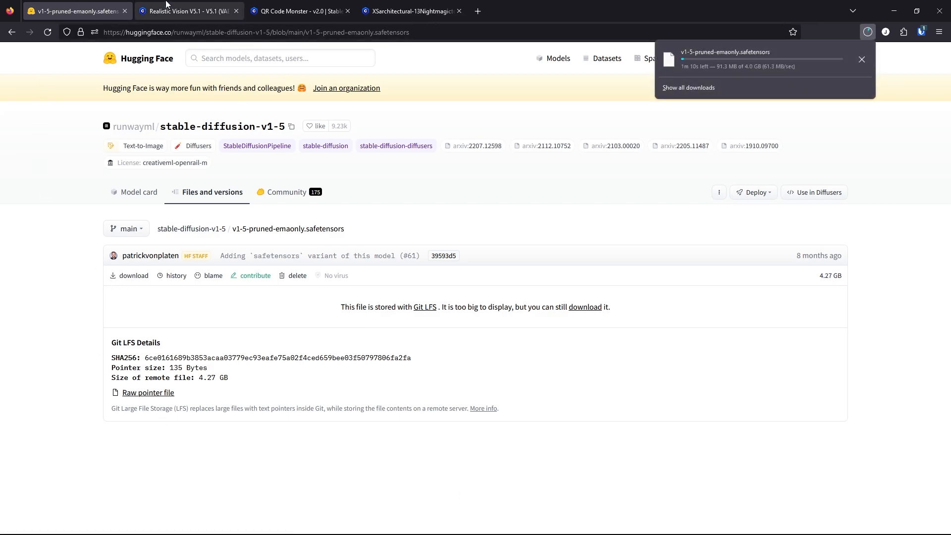
Step: Download the Realistic Vision V5.1 Model SafeTensor (1.99 GB) from Civitai
{"action": "left_click", "coordinate": [188, 11]}
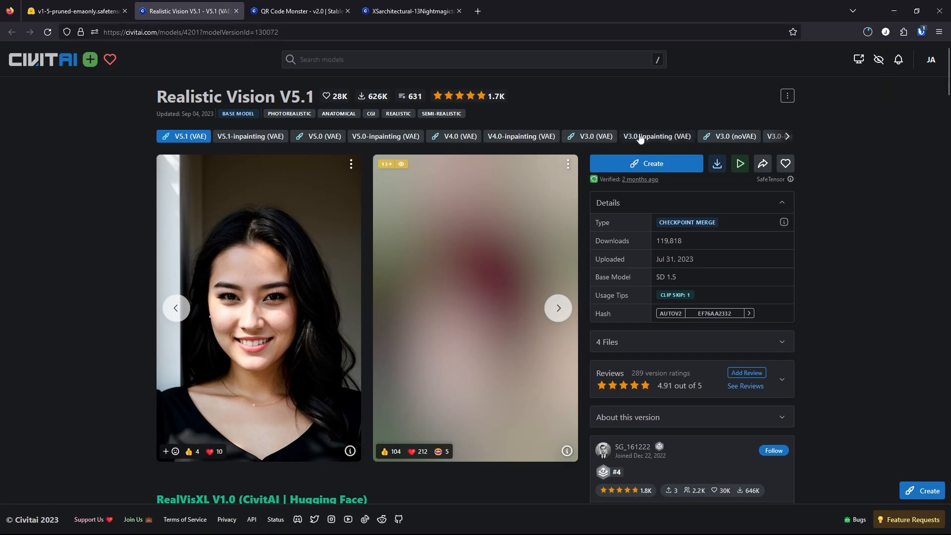
{"action": "left_click", "coordinate": [716, 163]}
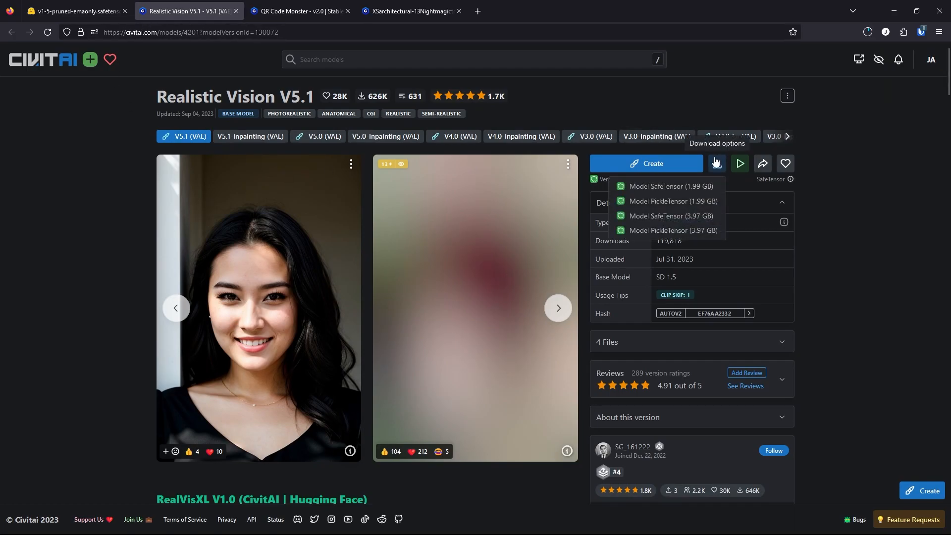
{"action": "mouse_move", "coordinate": [718, 163]}
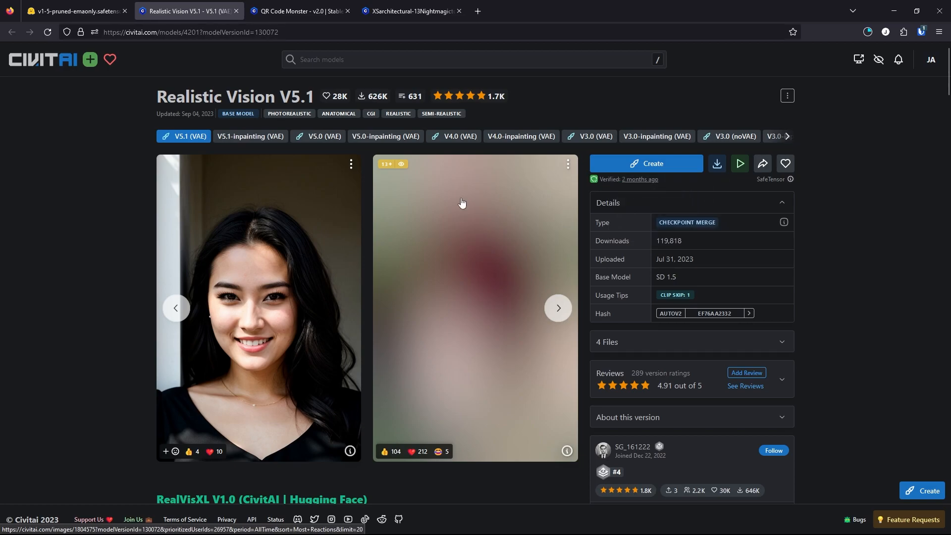
Step: Download the QR Code Monster v2.0 ControlNet model and the XSarchitectural-13Nightmagictown LoRA
{"action": "left_click", "coordinate": [297, 11]}
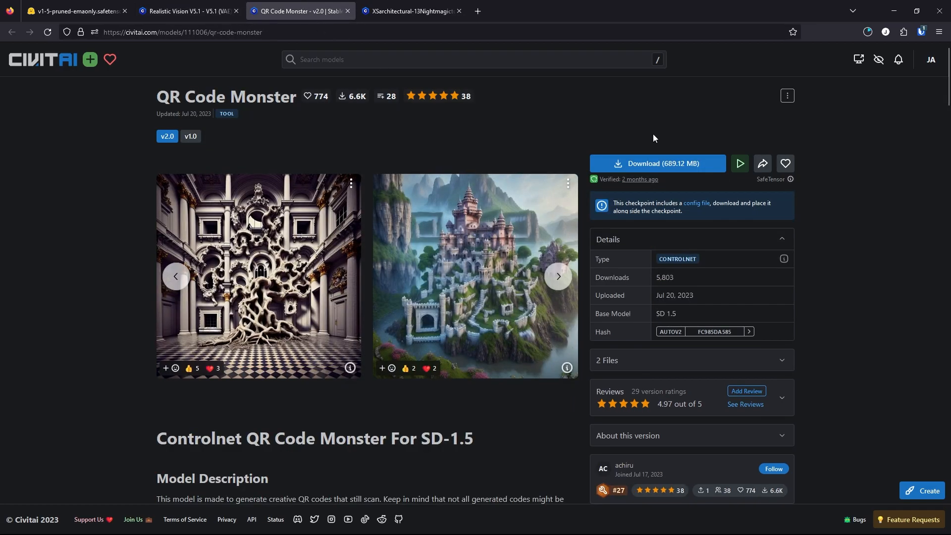
{"action": "left_click", "coordinate": [656, 163]}
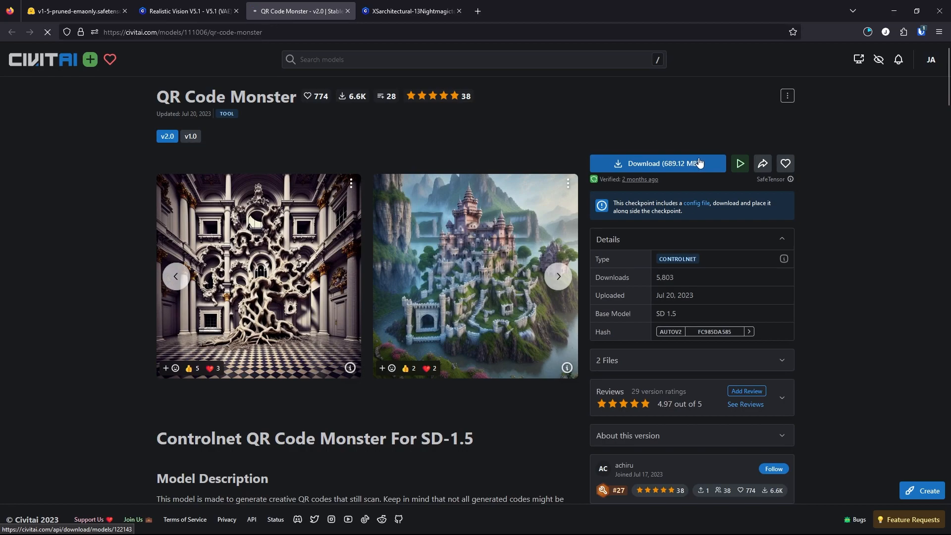
{"action": "left_click", "coordinate": [409, 11]}
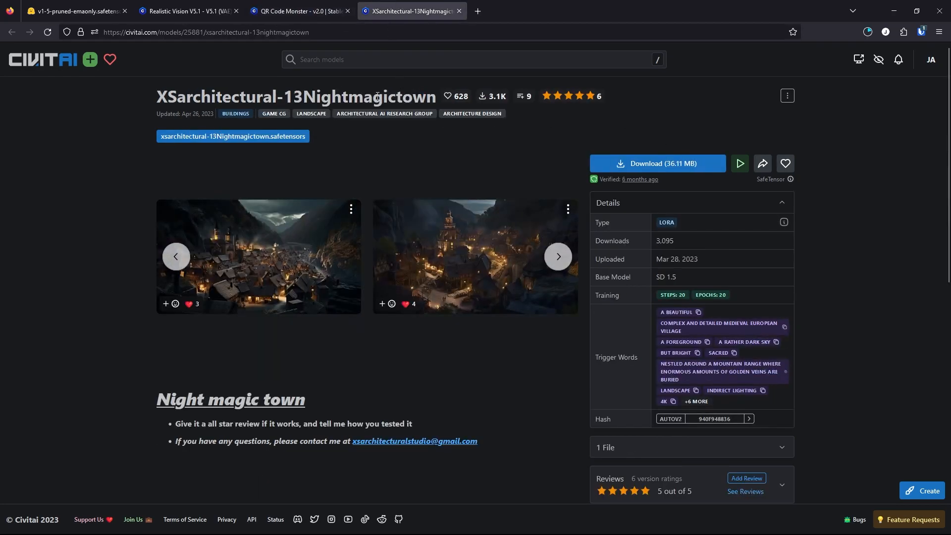
{"action": "left_click", "coordinate": [656, 164]}
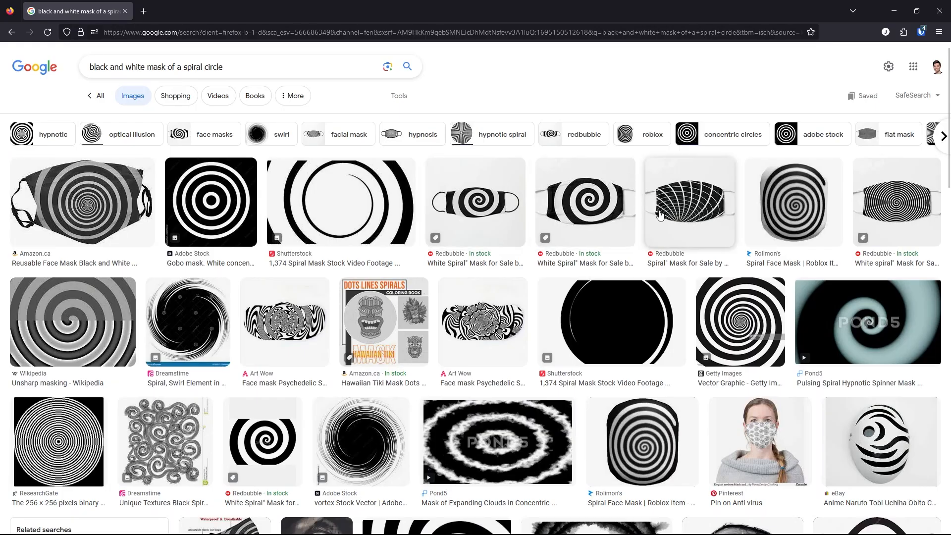
Step: Pick a black and white spiral circle result as the hidden-shape mask
{"action": "left_click", "coordinate": [739, 320]}
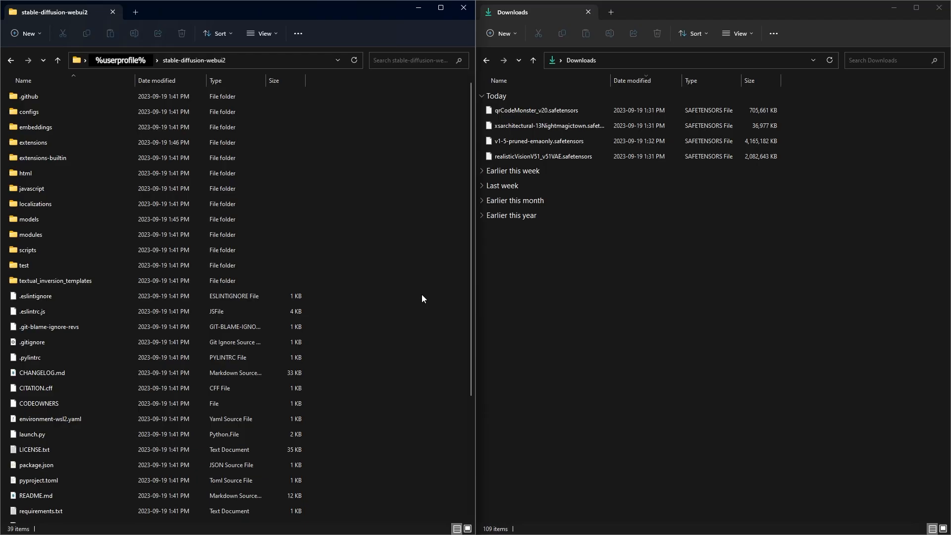
Step: Place the two checkpoints in models\Stable-diffusion and the XSarchitectural LoRA in models\Lora
{"action": "left_click", "coordinate": [27, 250]}
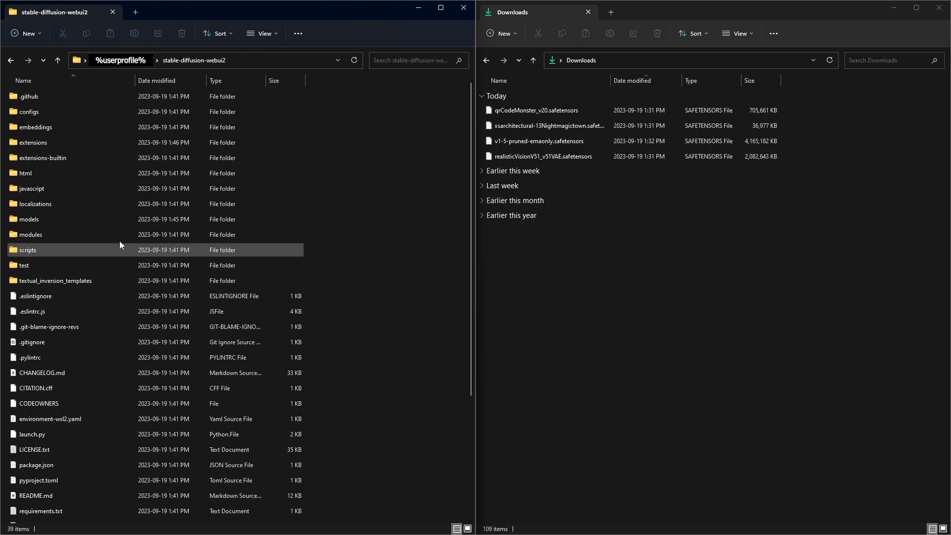
{"action": "double_click", "coordinate": [29, 219]}
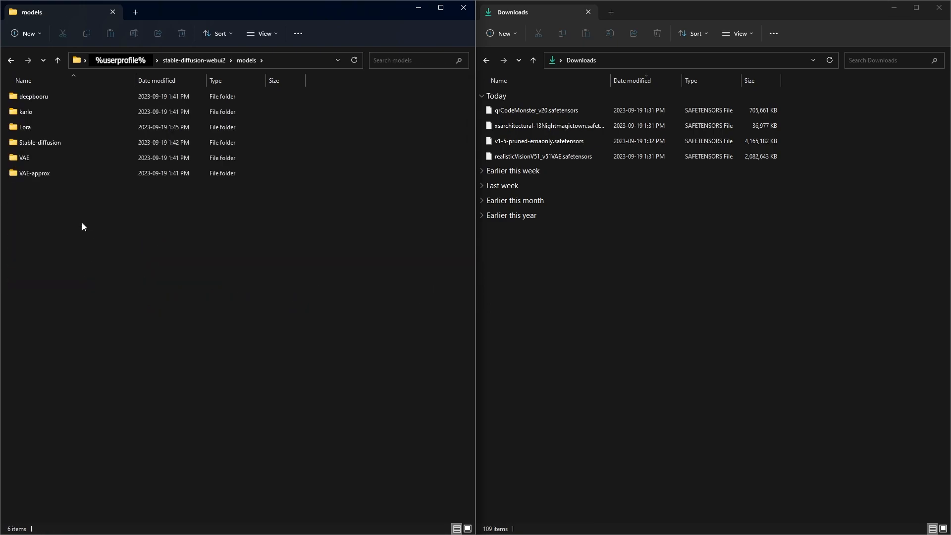
{"action": "double_click", "coordinate": [39, 142]}
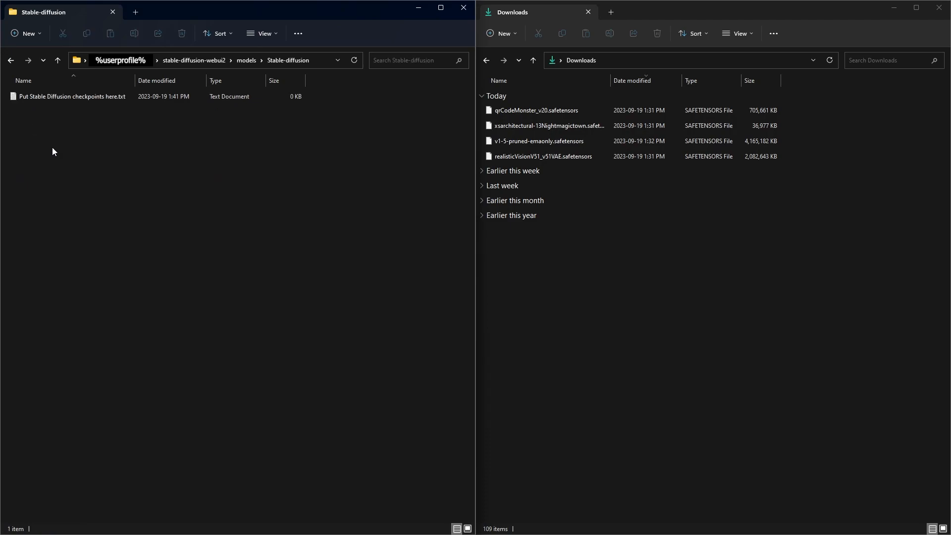
{"action": "left_click", "coordinate": [538, 141]}
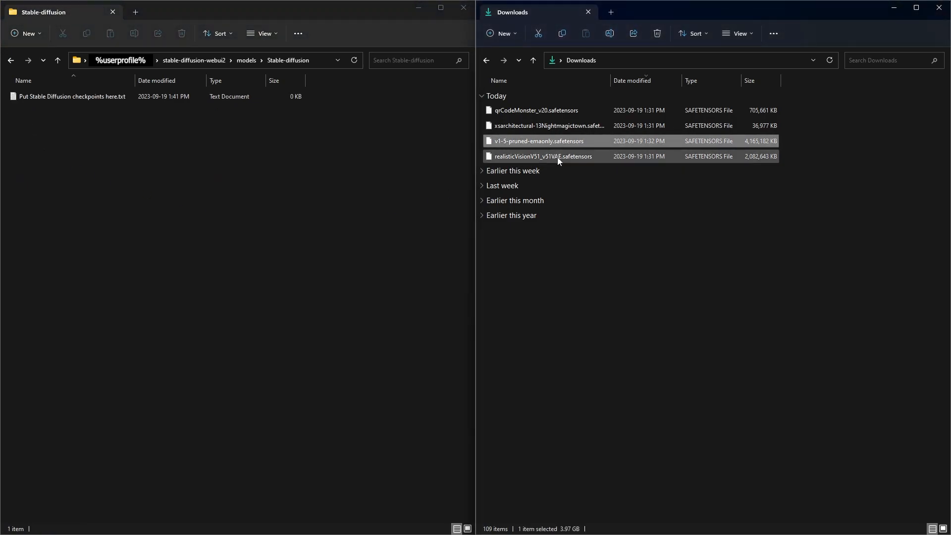
{"action": "left_click", "coordinate": [542, 155]}
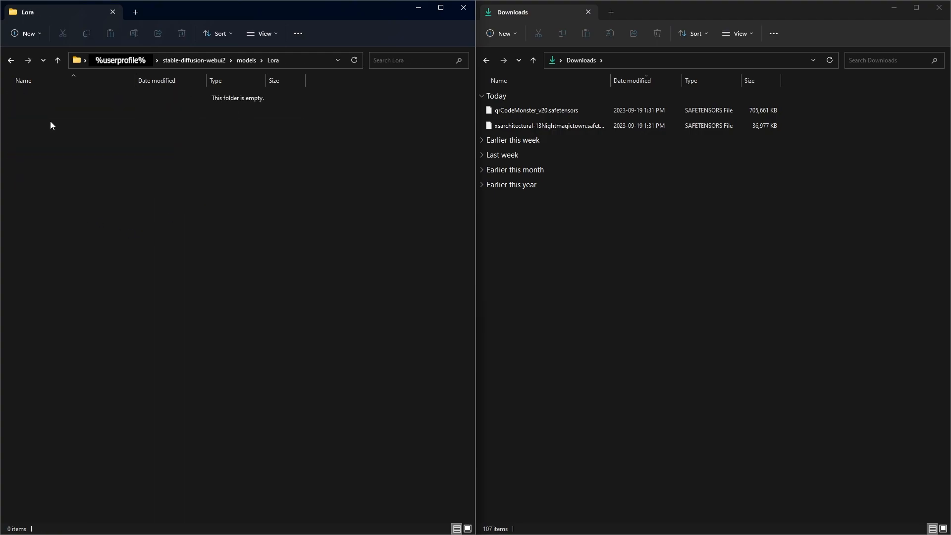
{"action": "left_click", "coordinate": [546, 126]}
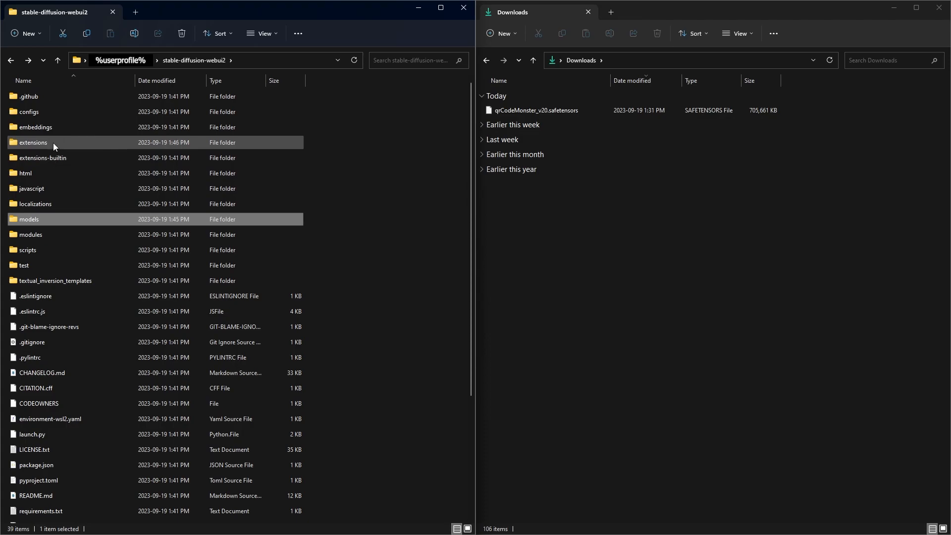
Step: Move the QR Code Monster model into extensions\sd-webui-controlnet
{"action": "double_click", "coordinate": [33, 142]}
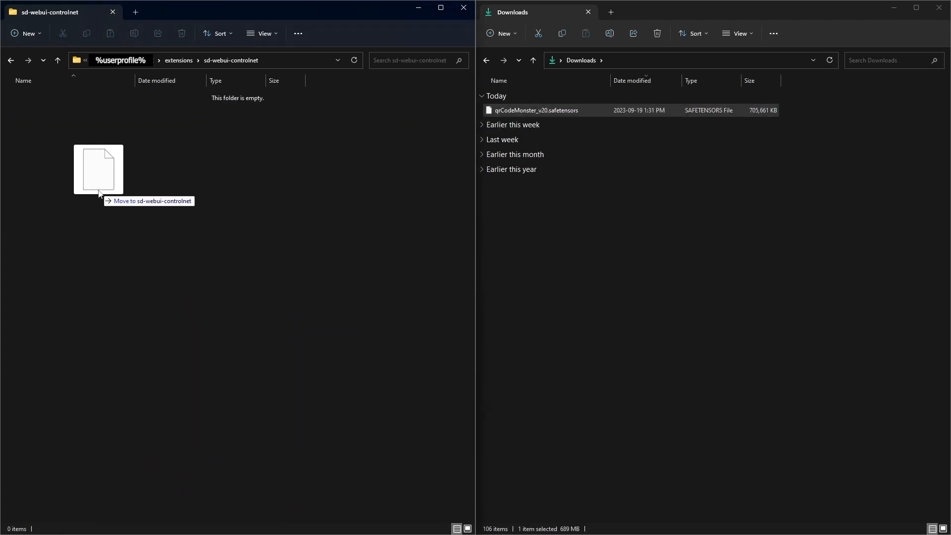
{"action": "left_click_drag", "start_coordinate": [535, 110], "coordinate": [98, 169]}
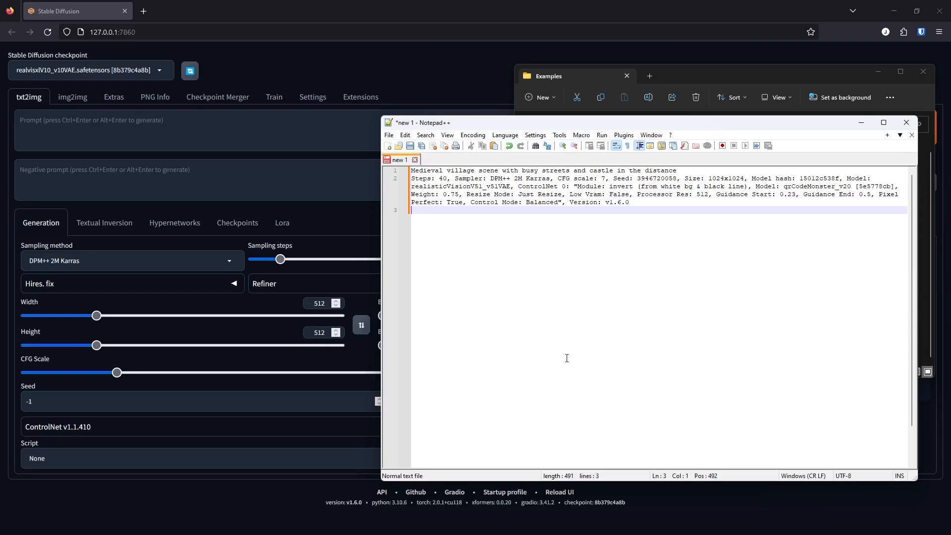
Step: Select the whole medieval village prompt with its generation parameters for copying
{"action": "key", "text": "ctrl+a"}
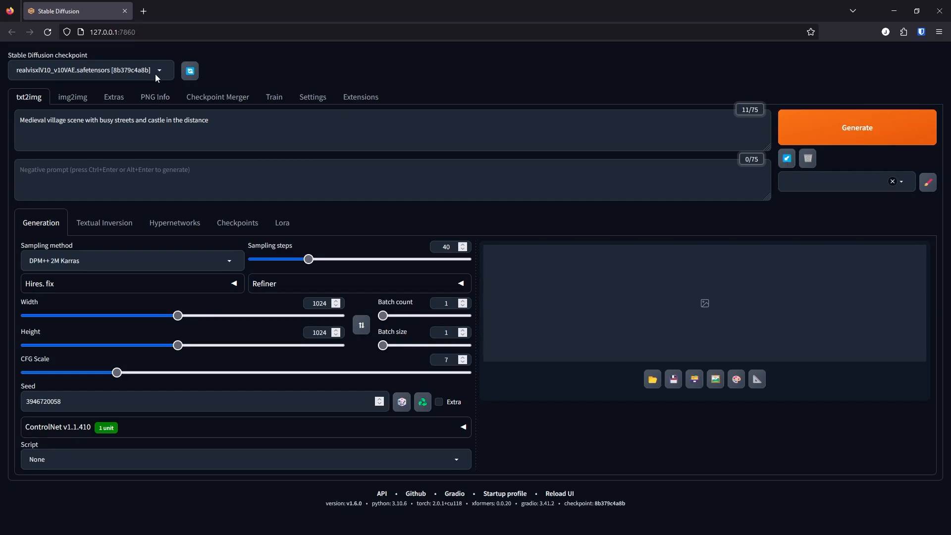
Step: Choose realisticVisionV51_v51VAE.safetensors as the Stable Diffusion checkpoint
{"action": "left_click", "coordinate": [88, 69]}
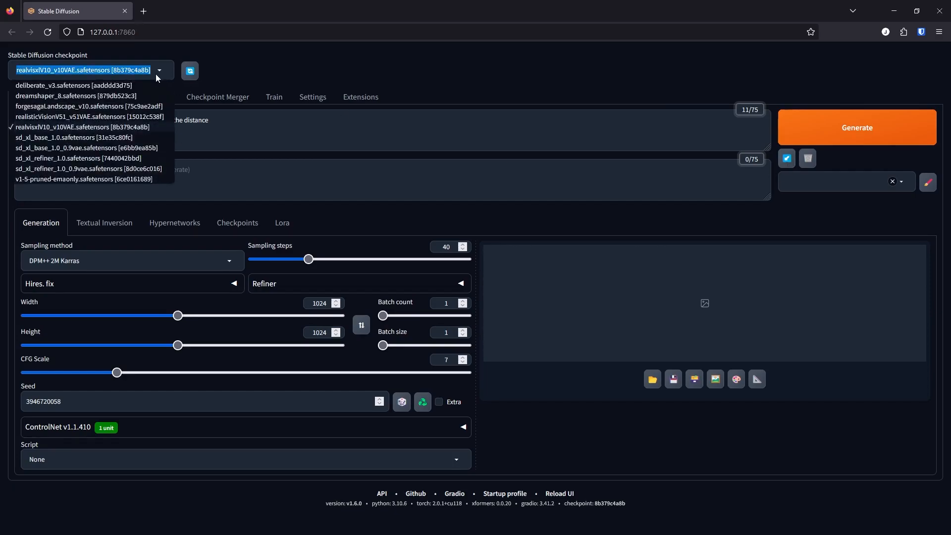
{"action": "mouse_move", "coordinate": [124, 117]}
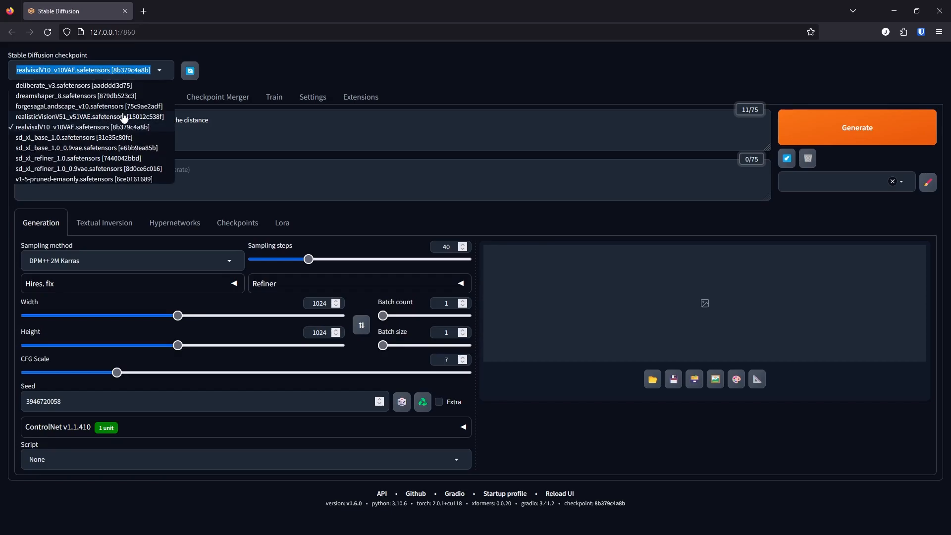
{"action": "left_click", "coordinate": [88, 117]}
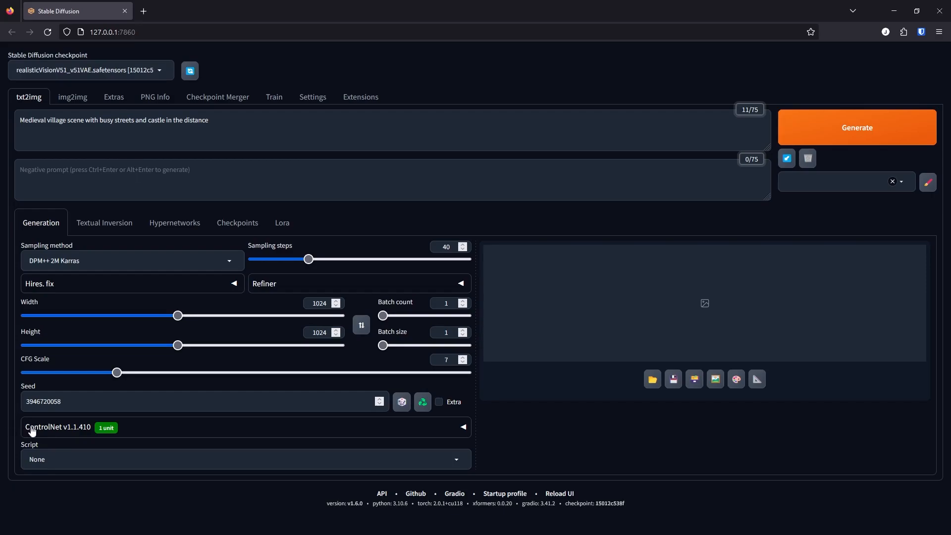
Step: Expand ControlNet Unit 0 showing invert preprocessor, qrCodeMonster_v20 and weight 0.75
{"action": "left_click", "coordinate": [462, 427]}
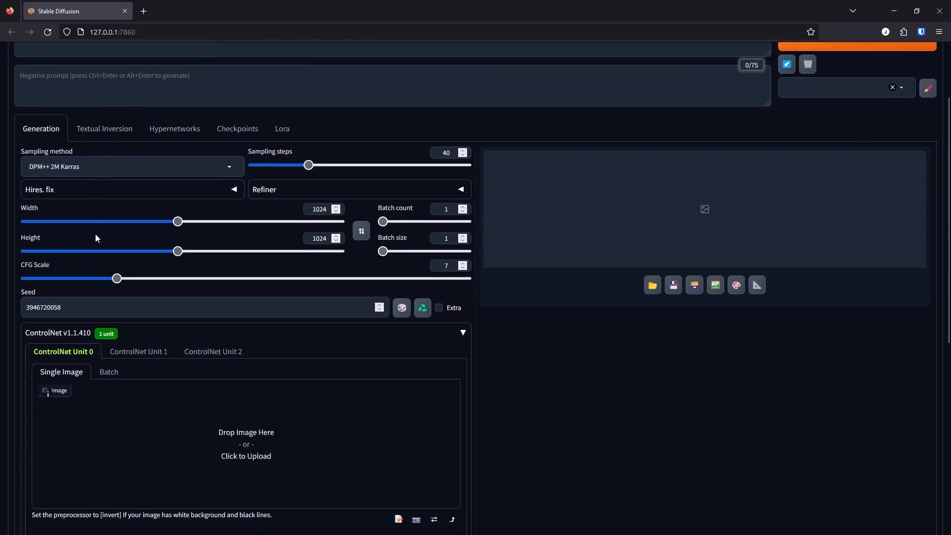
{"action": "scroll", "scroll_direction": "down", "scroll_amount": 3}
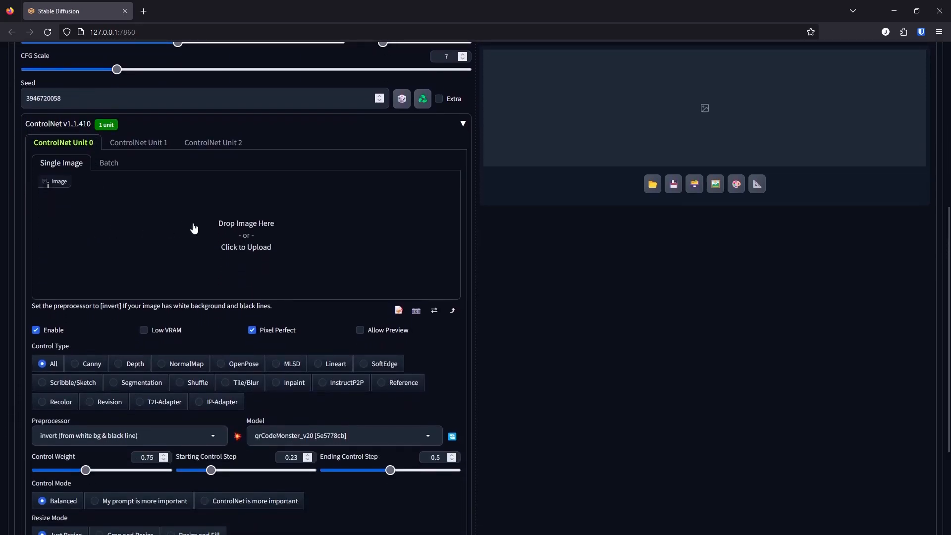